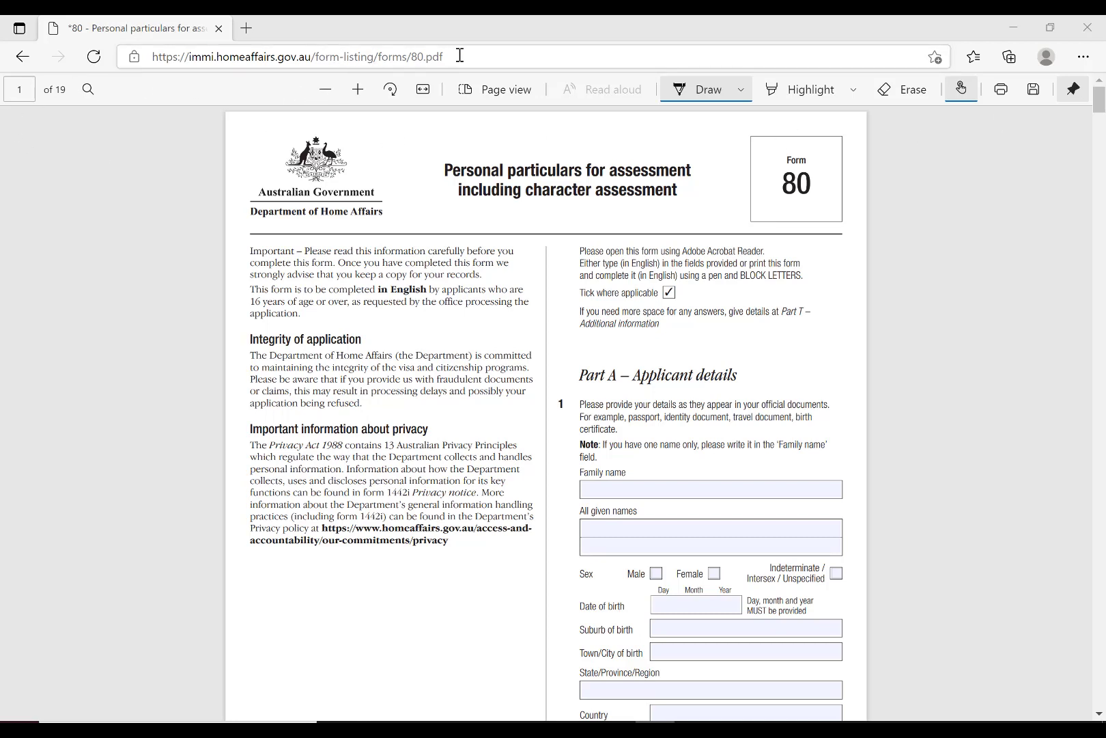
Select the form's address, then reveal the Draw pen colour and thickness panel.
left_click(297, 56)
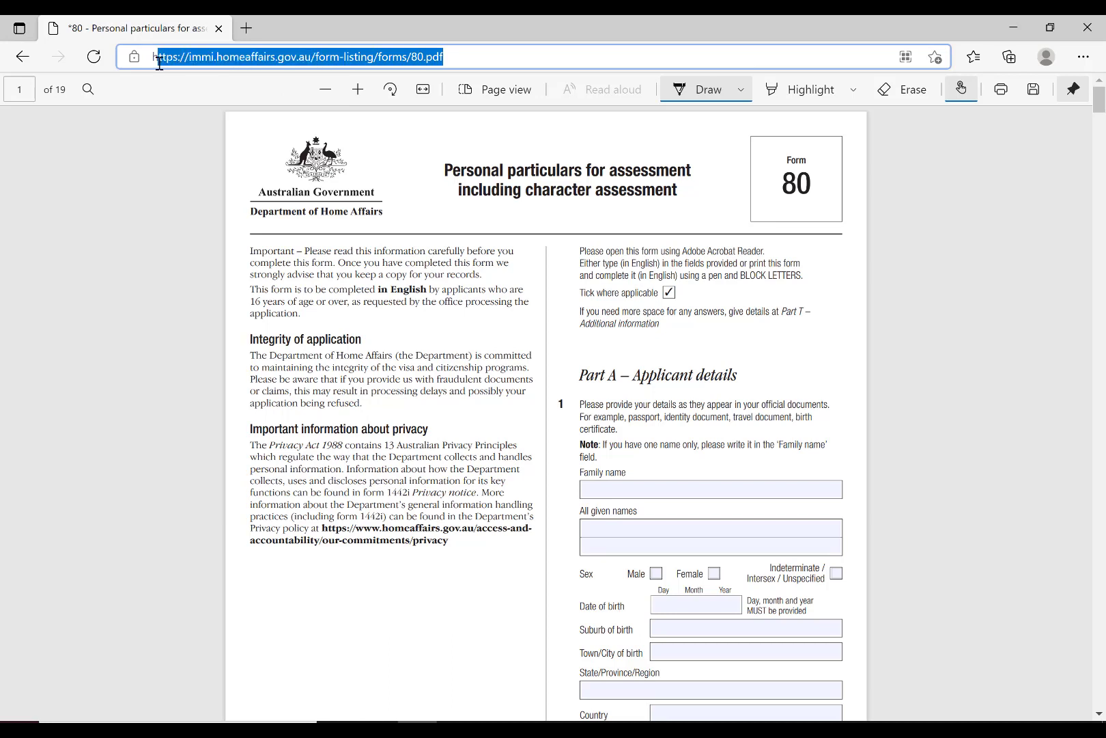
mouse_move(134, 58)
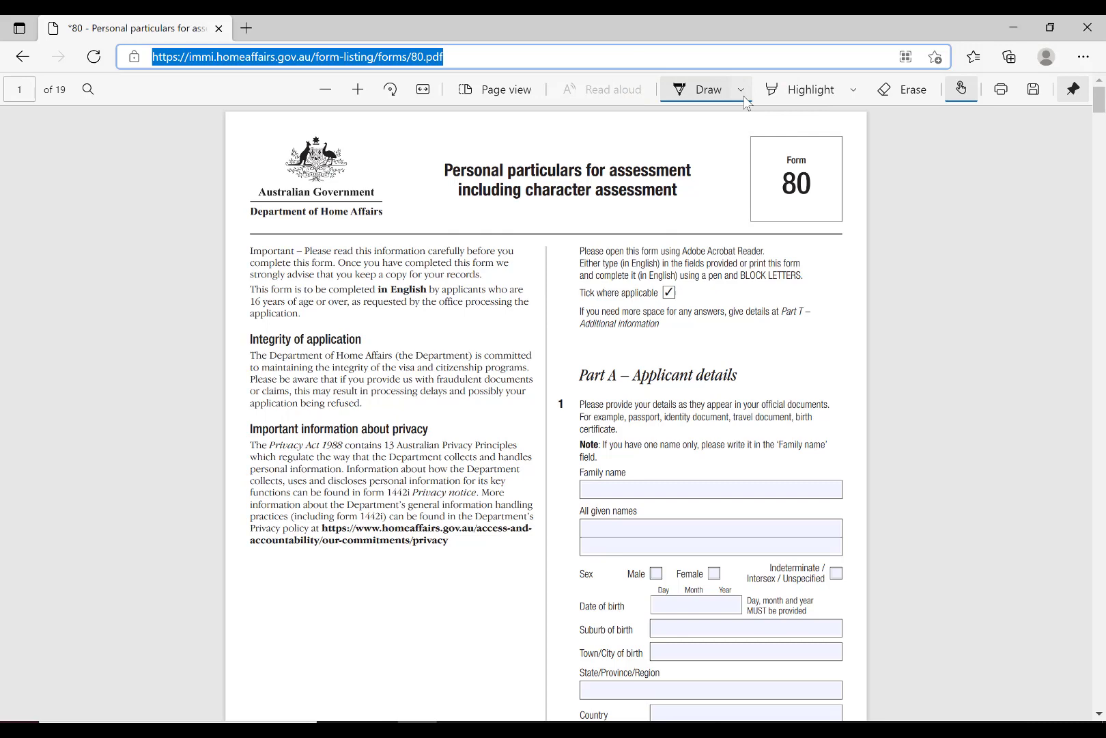
left_click(741, 88)
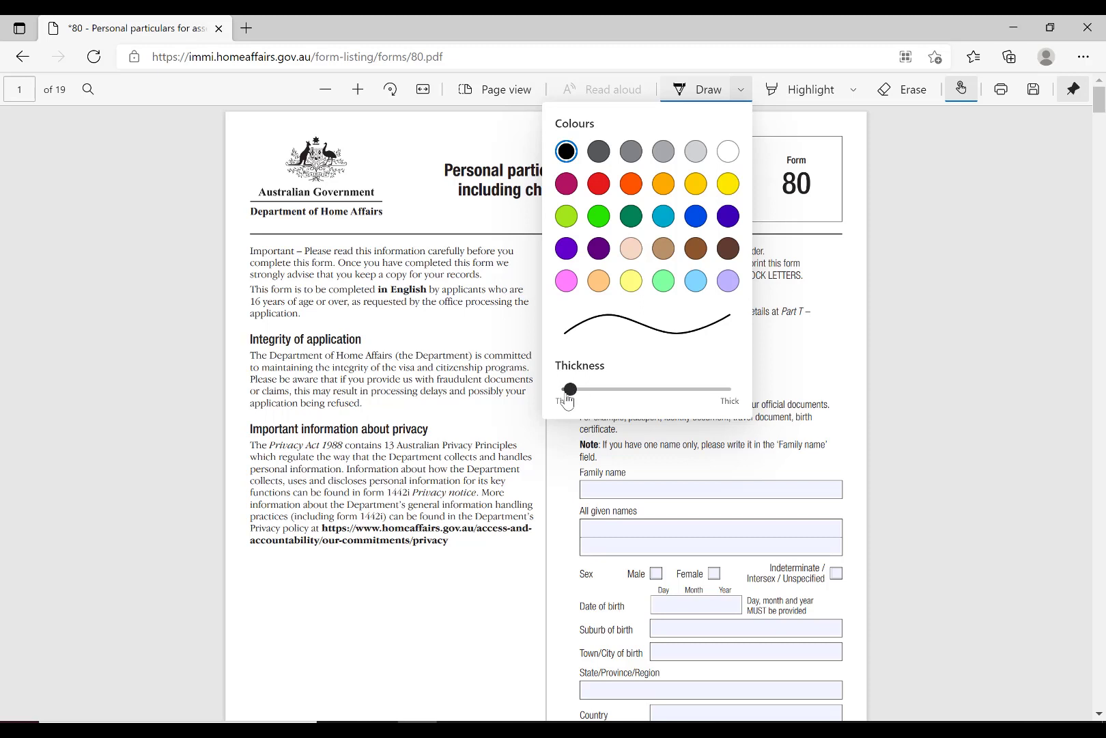
mouse_move(605, 402)
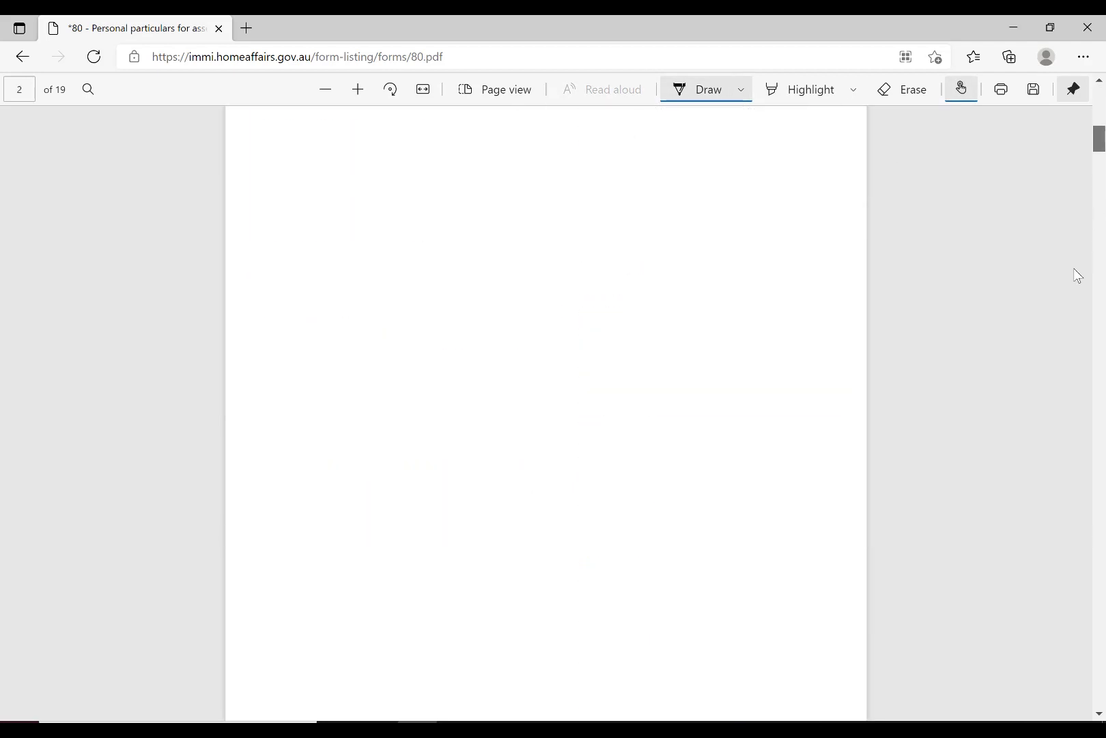
Scroll Form 80 down to page 18 showing the Part S Declaration signature box.
scroll("down", 3)
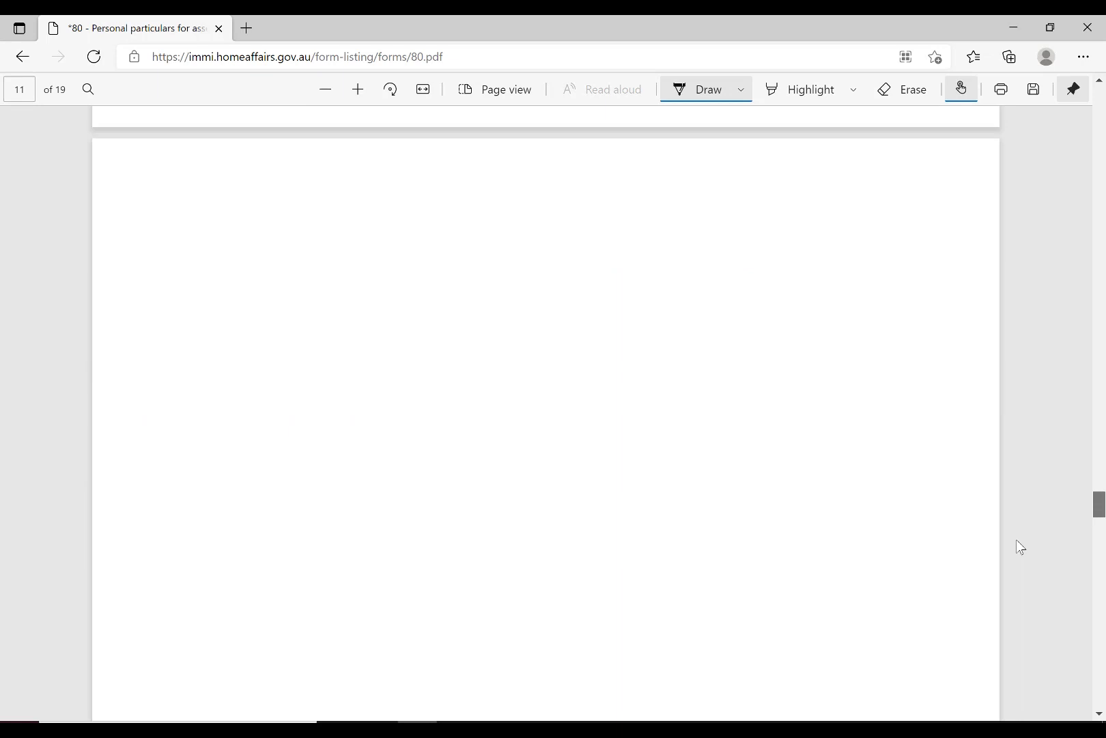
scroll("down", 3)
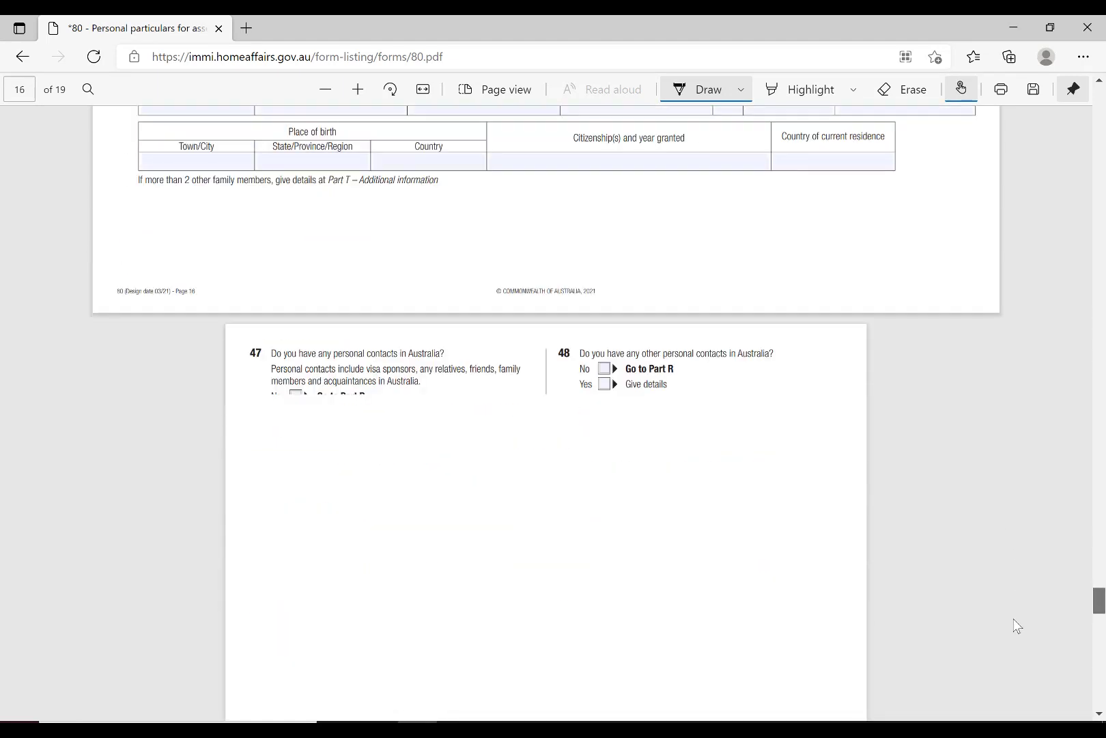
scroll("down", 3)
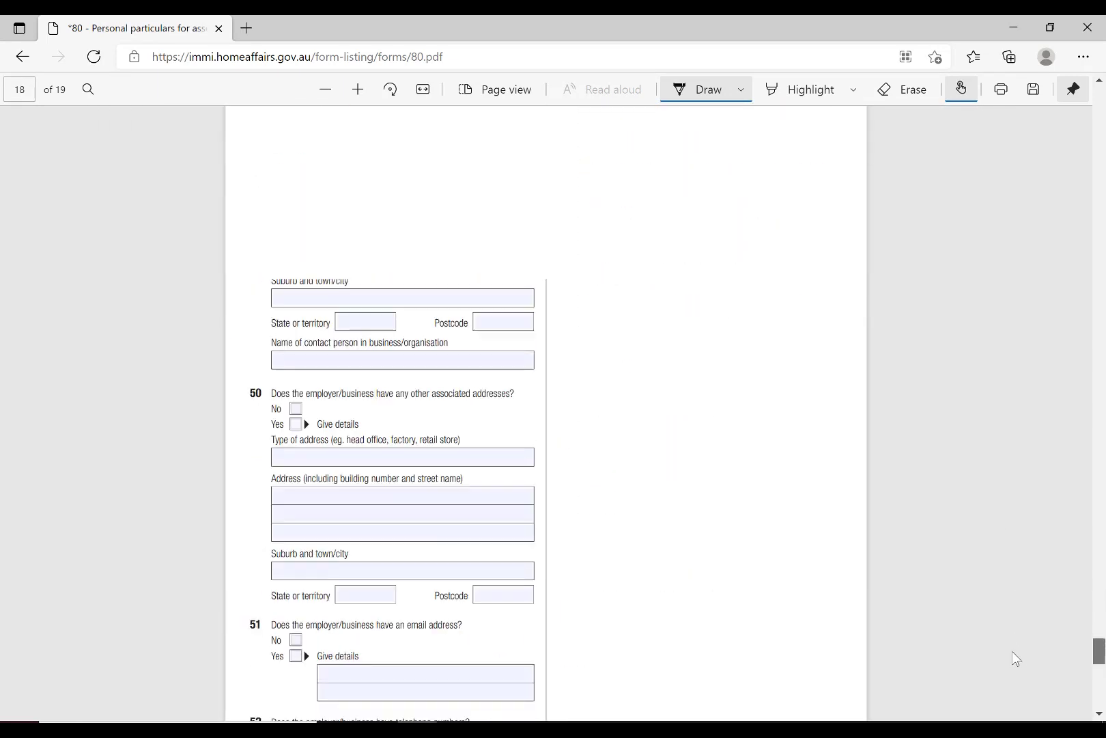
scroll("down", 3)
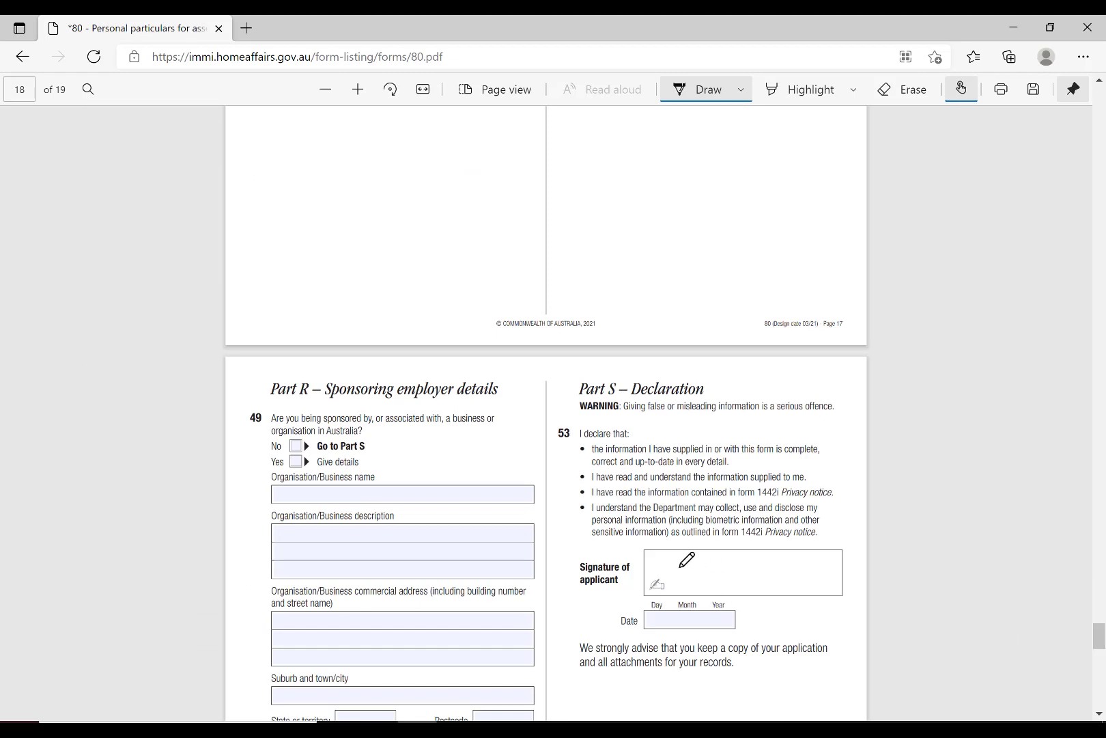
Draw a trial signature of several strokes in the applicant signature box.
left_click_drag(684, 470, 730, 471)
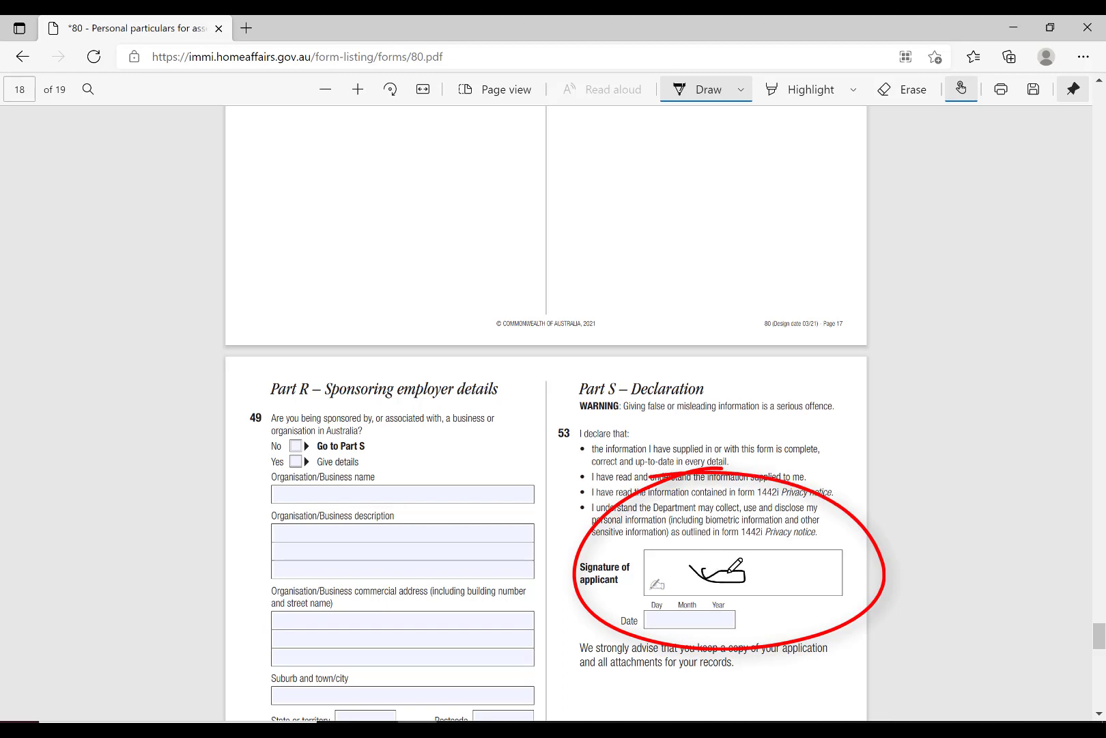
left_click_drag(691, 561, 783, 565)
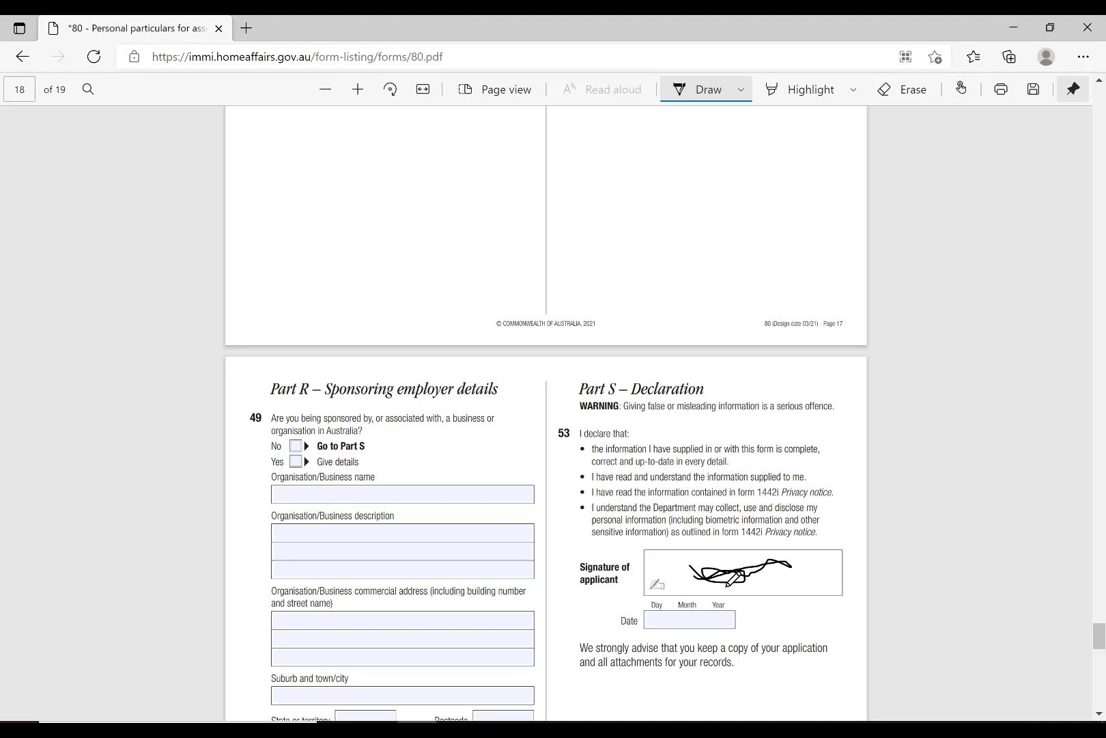
left_click_drag(670, 573, 713, 561)
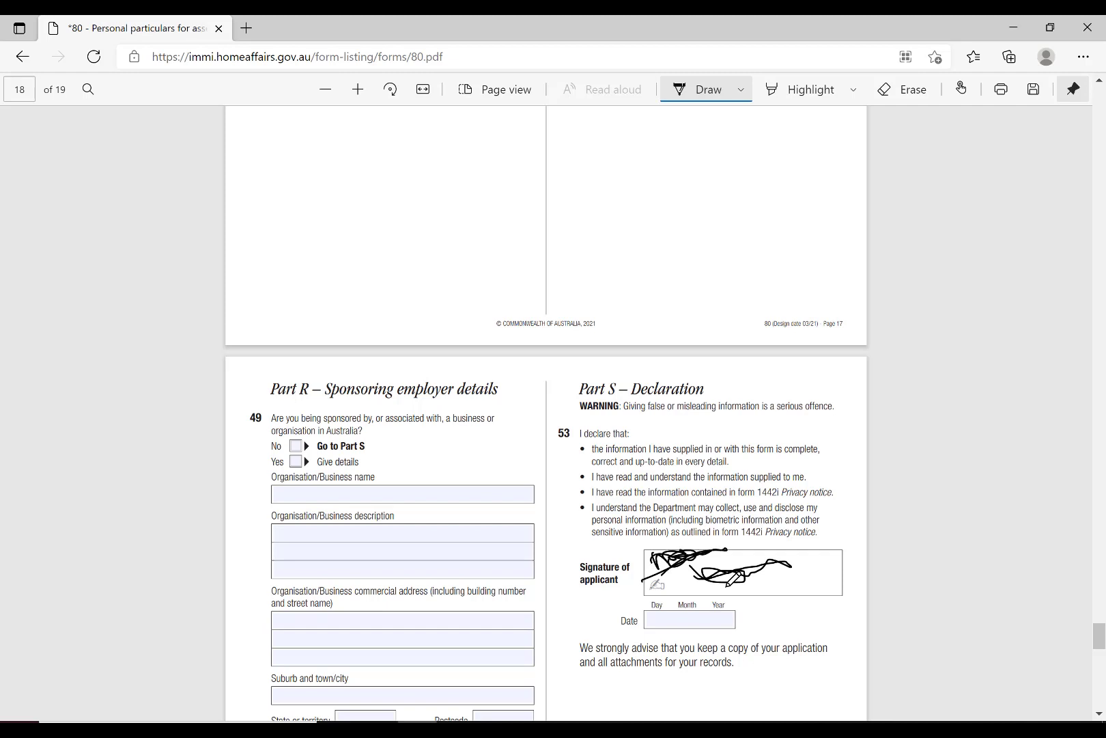
mouse_move(911, 88)
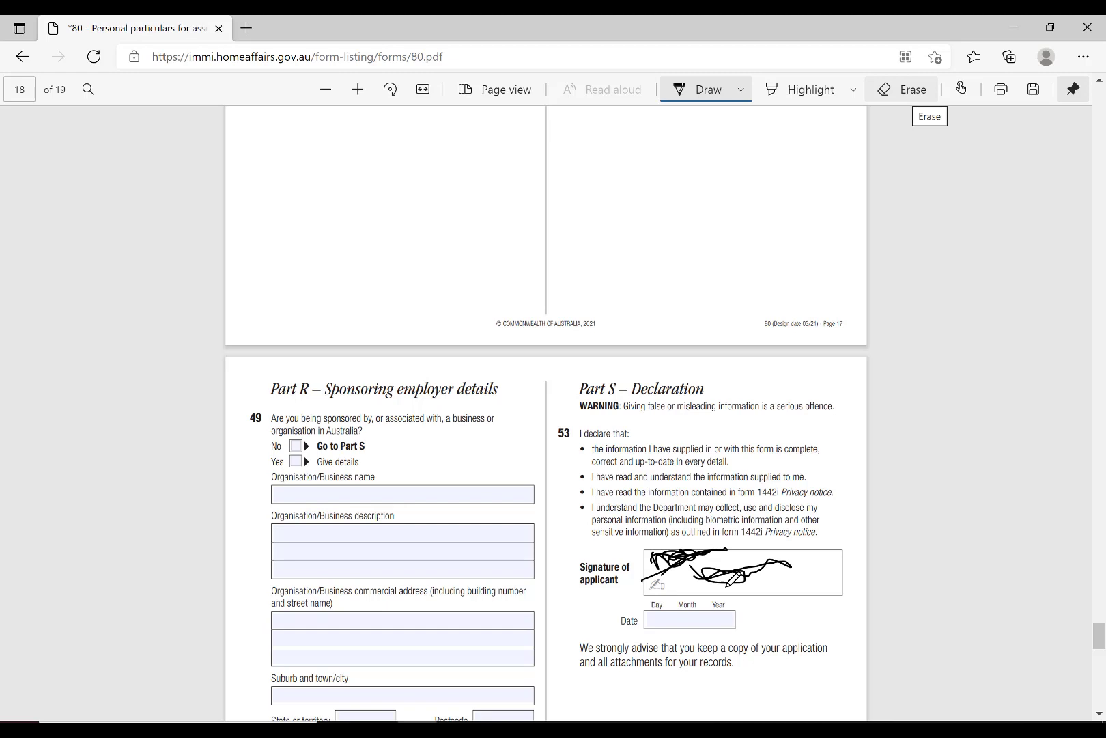
Erase the trial strokes, leaving the box blank with Draw active again.
left_click(913, 89)
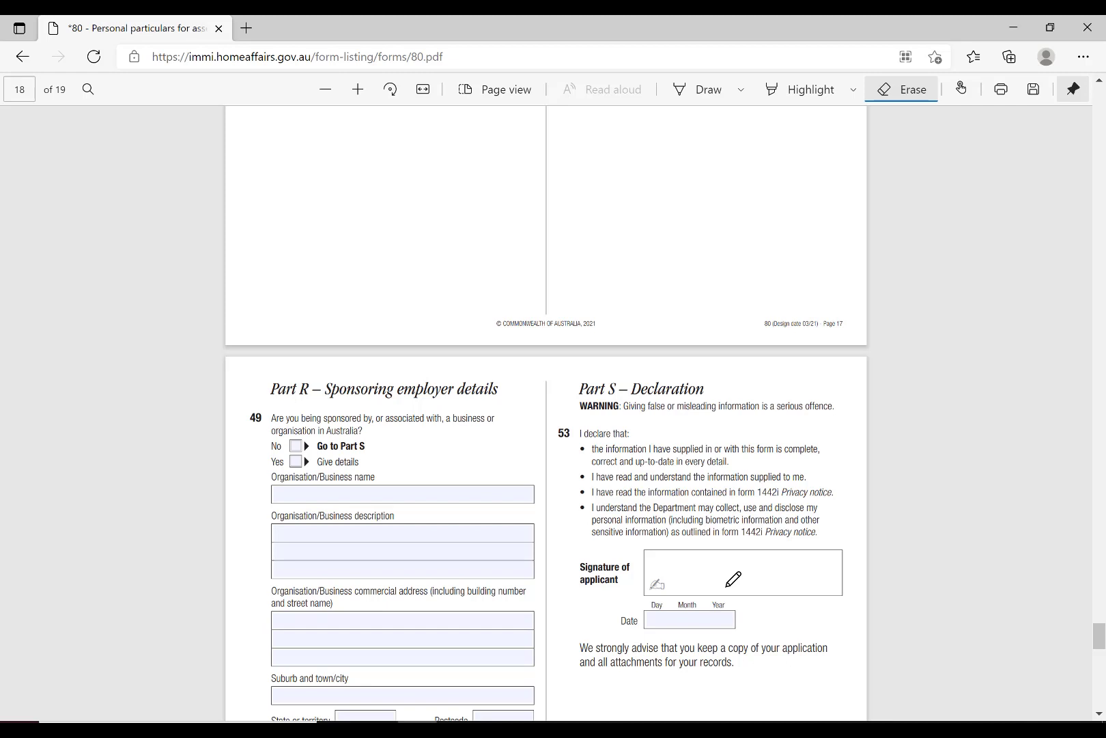
left_click(706, 90)
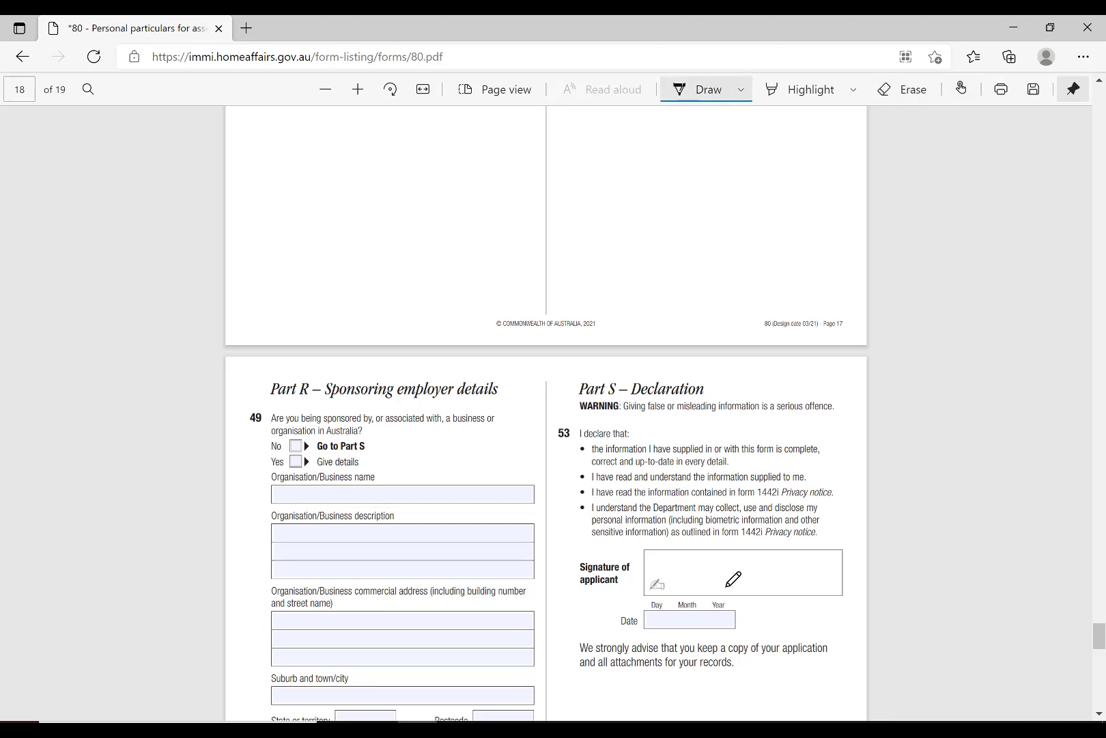
Write a black hand-drawn signature with looping strokes in the Signature of applicant box.
left_click_drag(670, 564, 769, 558)
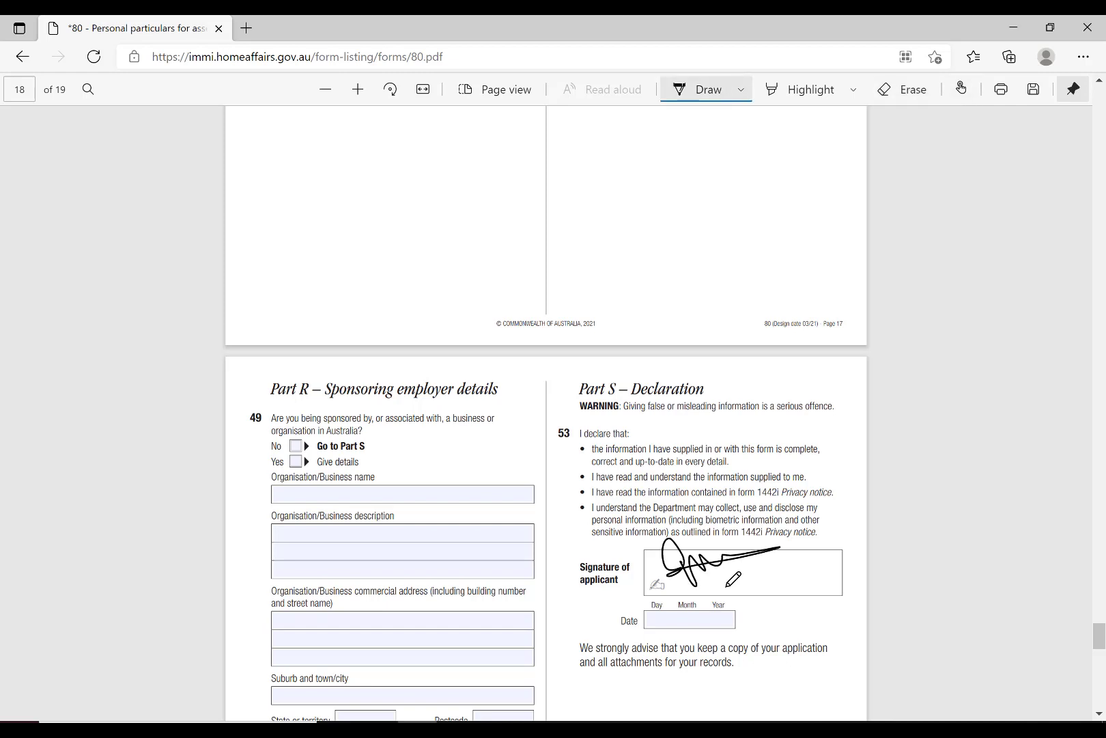
left_click_drag(691, 573, 798, 579)
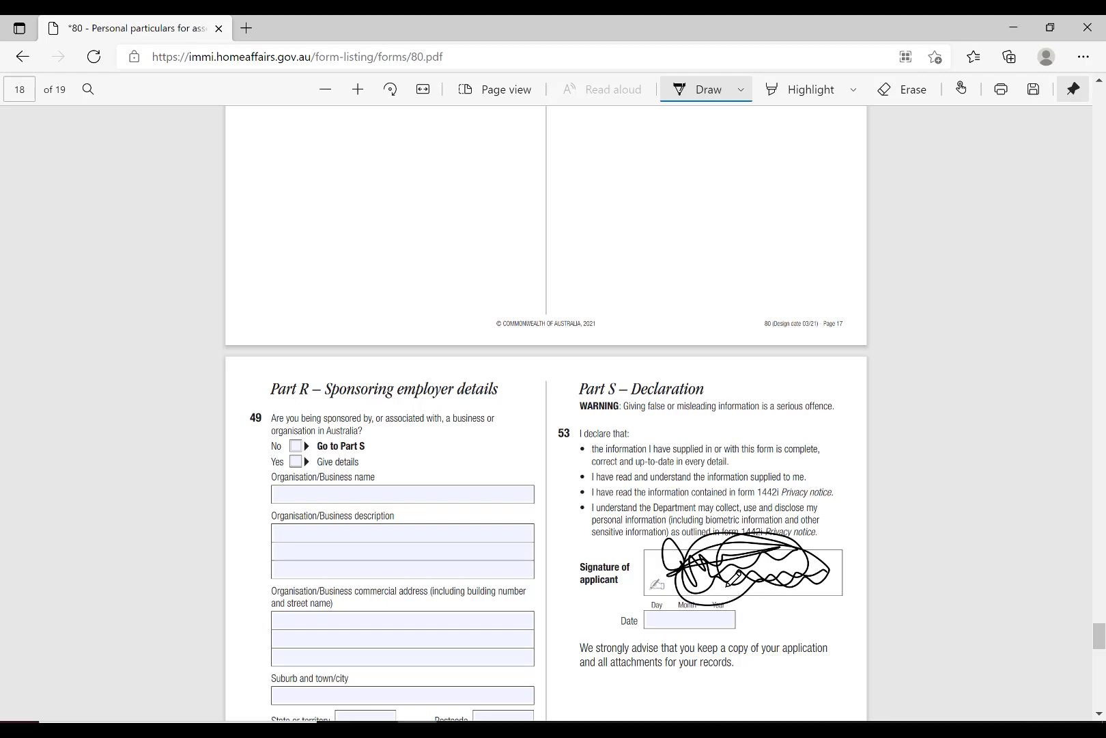
mouse_move(294, 77)
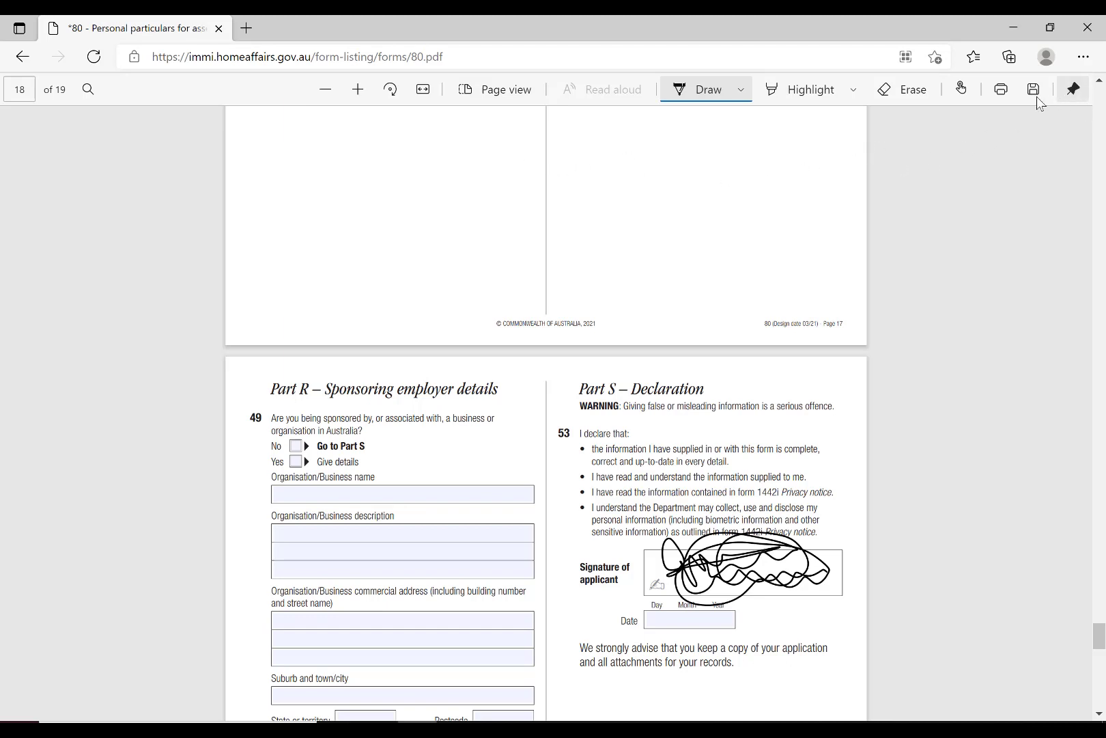
mouse_move(733, 503)
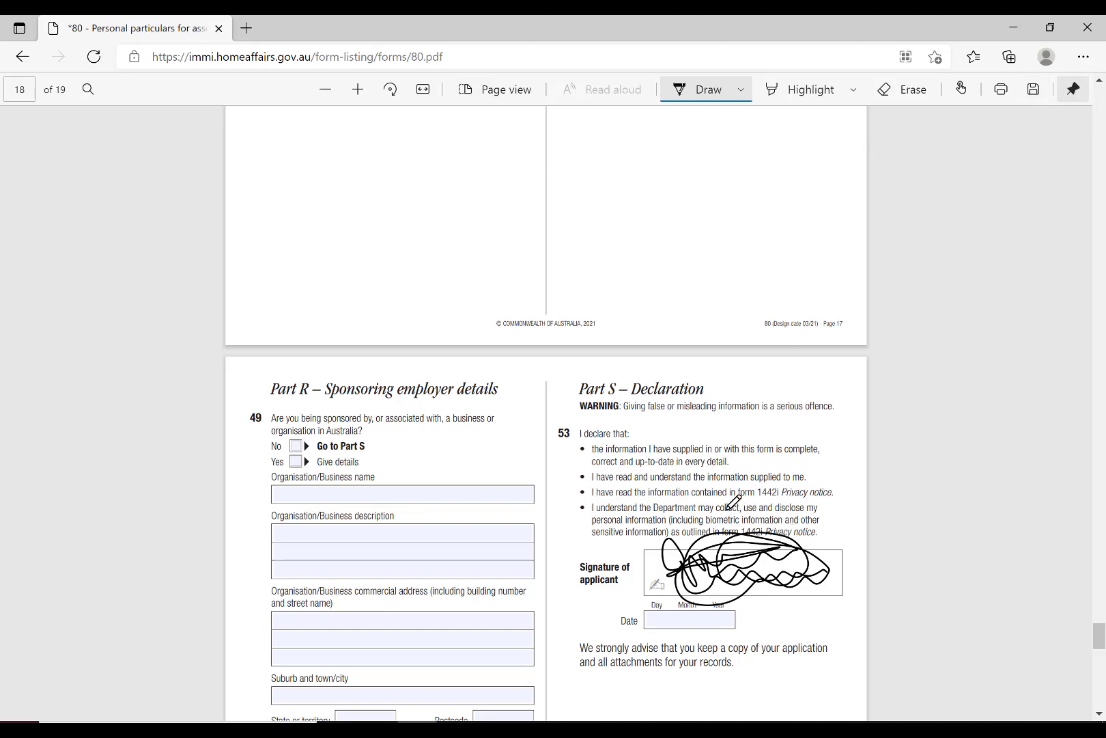
mouse_move(912, 613)
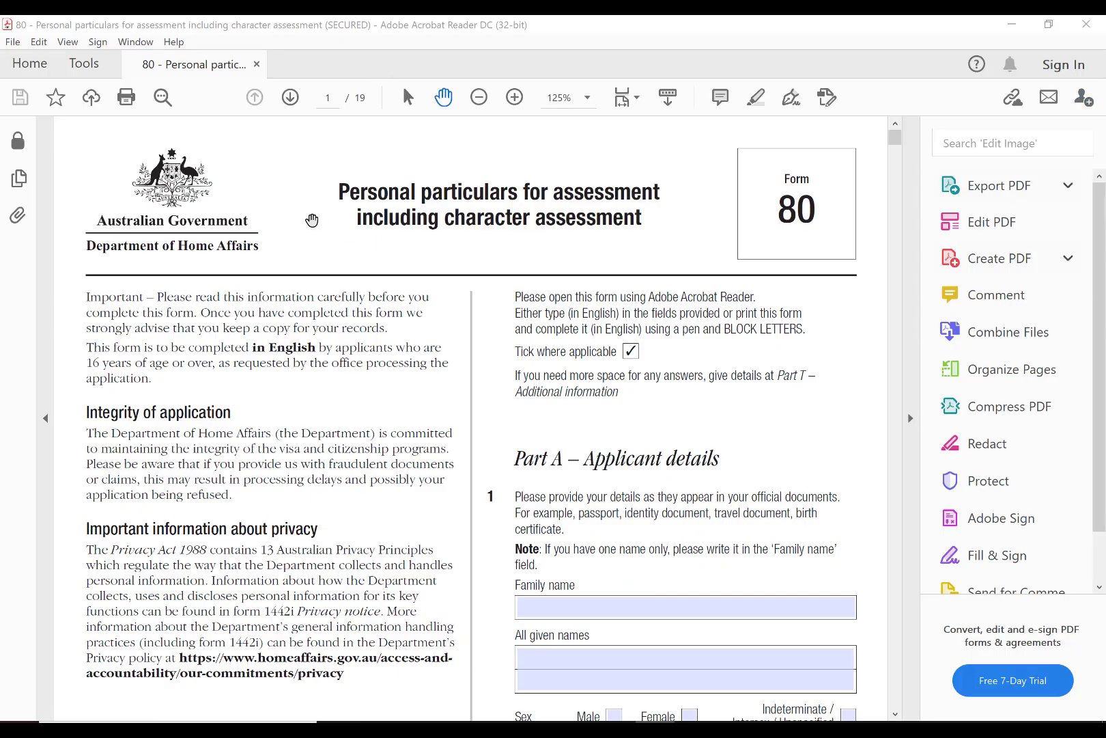
mouse_move(251, 165)
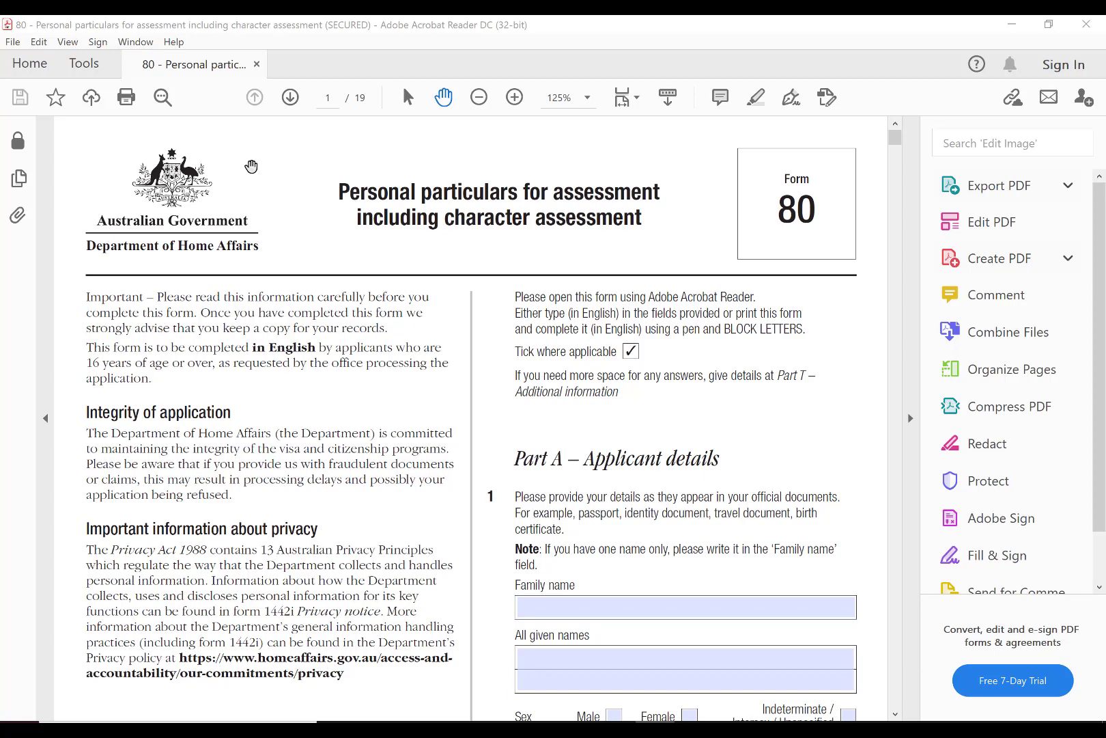
mouse_move(371, 62)
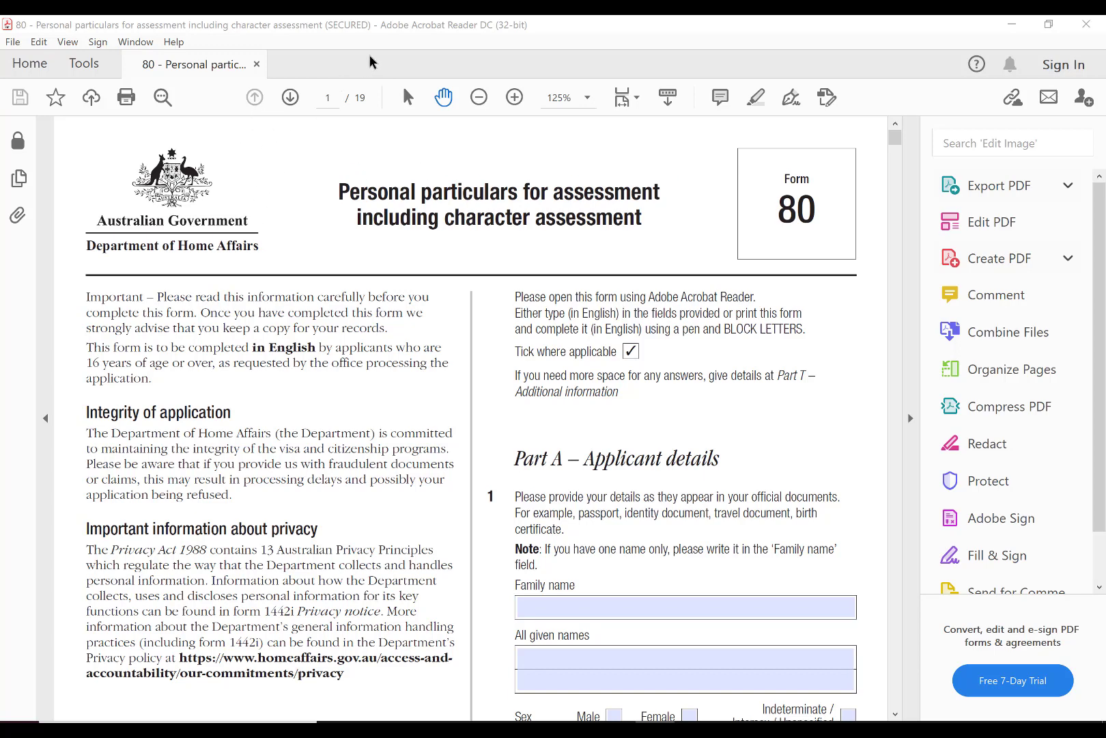
mouse_move(896, 138)
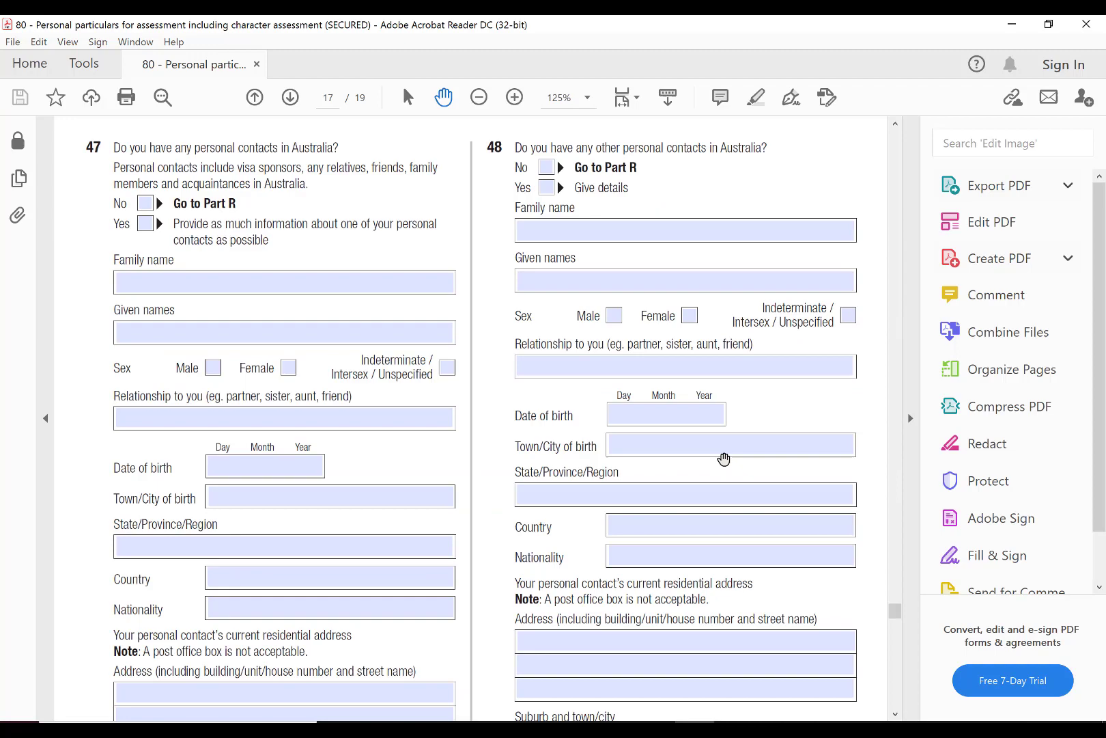
Scroll the reopened Form 80 in Acrobat Reader down to page 18 of 19.
scroll("down", 3)
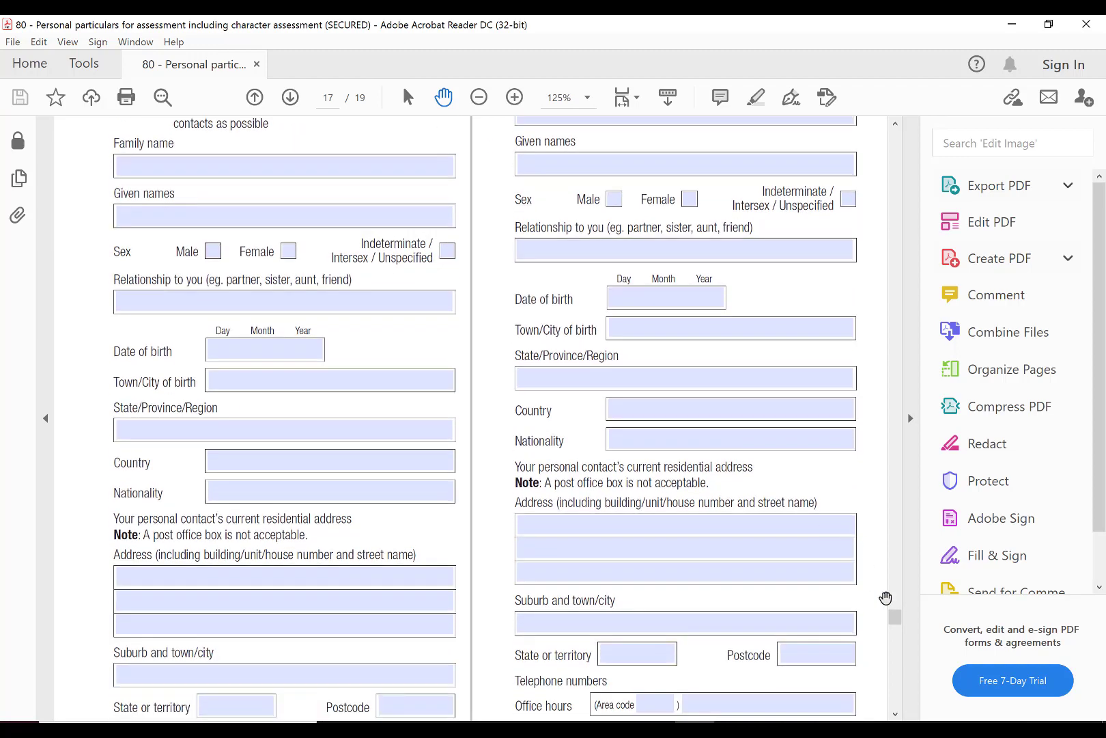
scroll("down", 3)
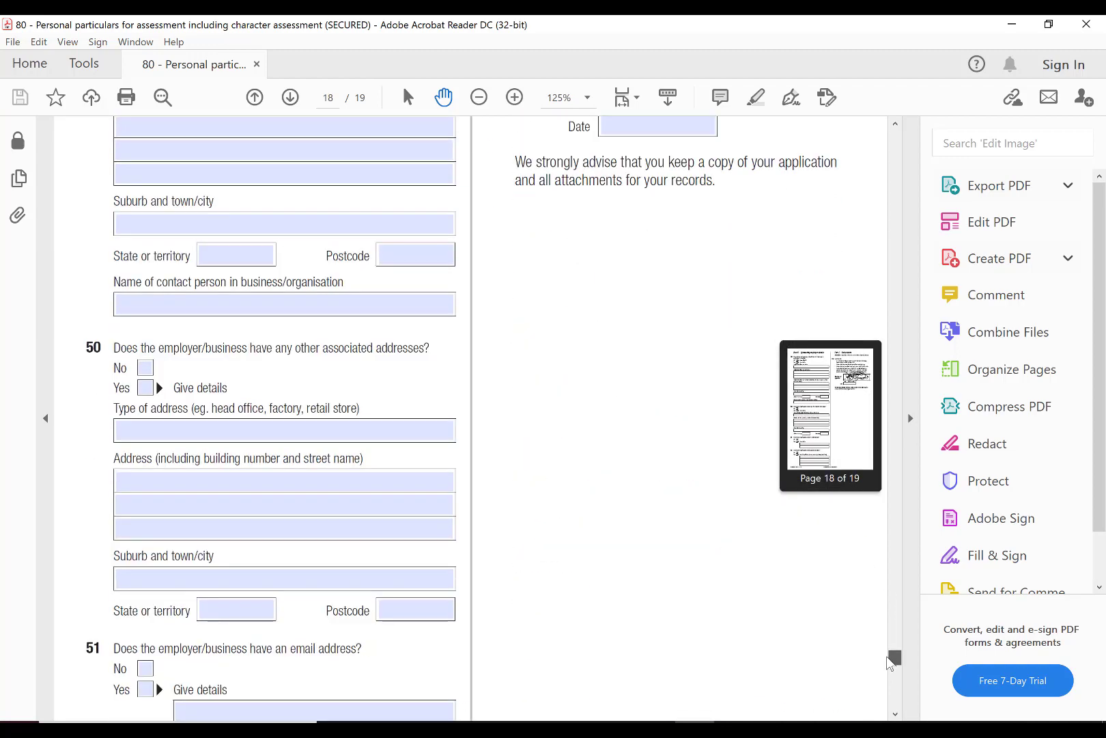